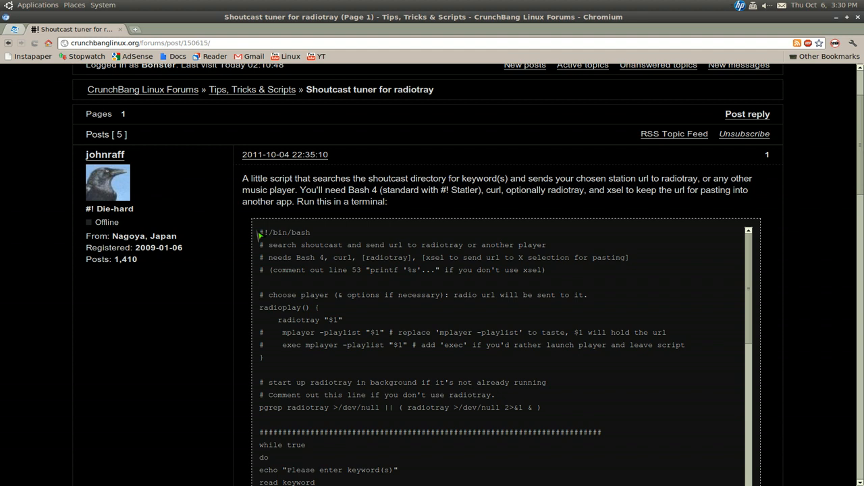
Scroll down the CrunchBang forum post to the shoutcast tuner script's code box.
scroll("down", 3)
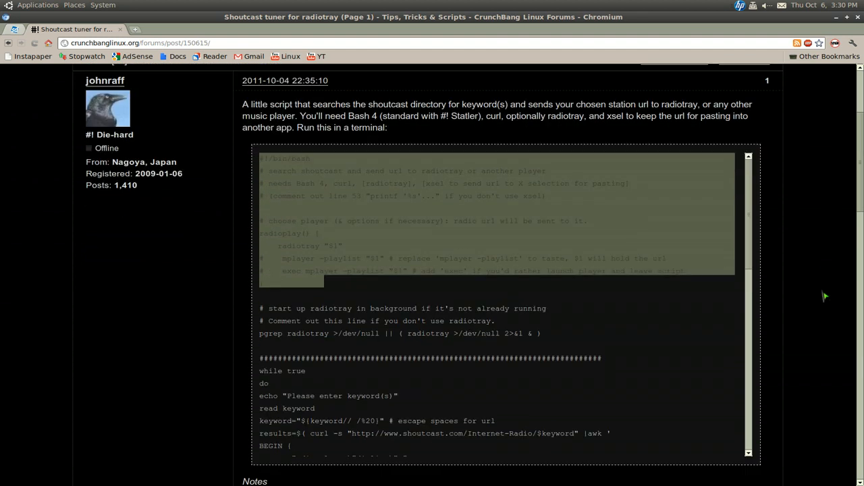
scroll("down", 3)
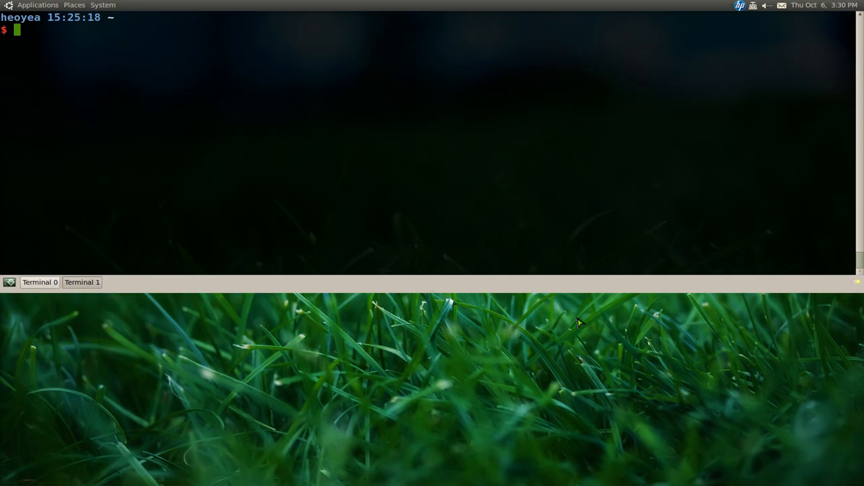
Open a new file shoutcast-tuner.sh in vim for the pasted script.
type("vim shoutc")
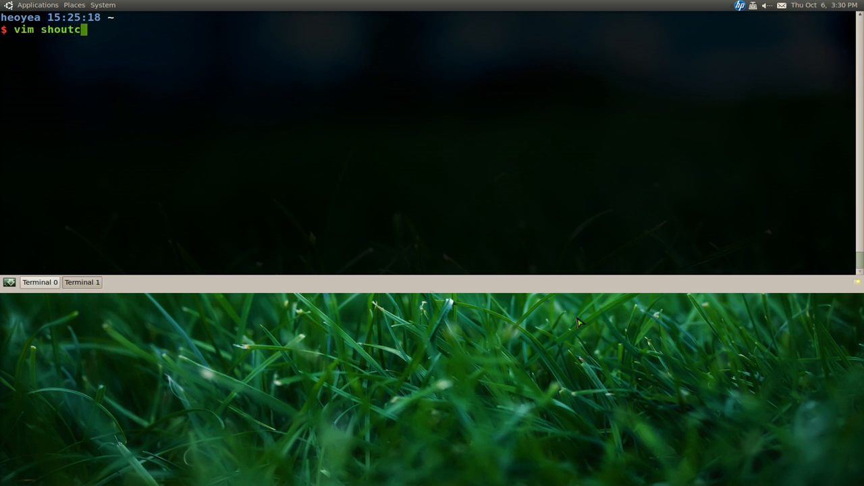
type("ast-tu")
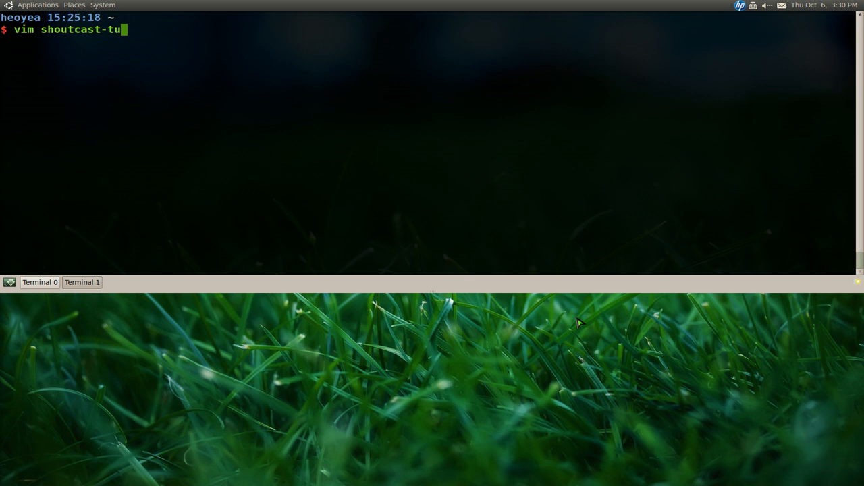
type("ner.s")
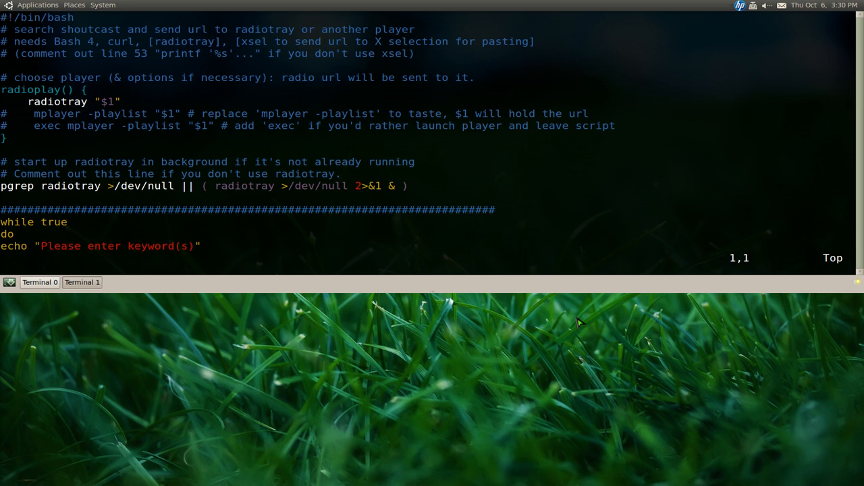
mouse_move(133, 112)
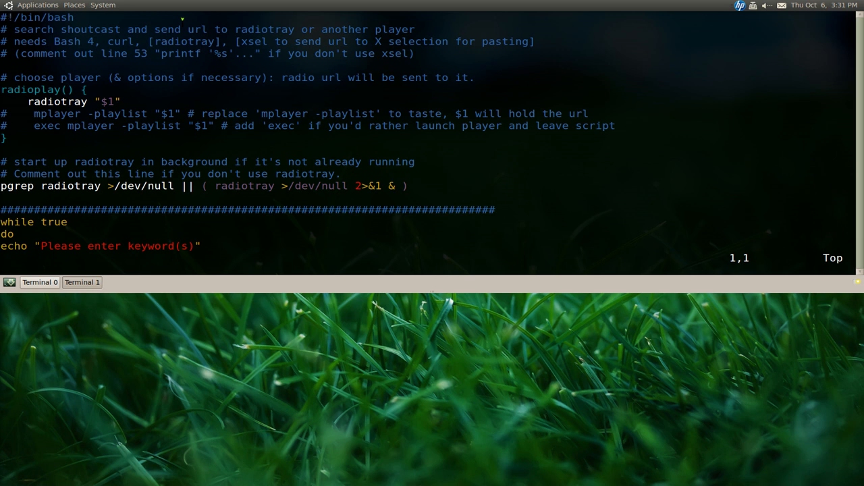
Comment out radiotray "$1" and the pgrep radiotray line, enable mplayer -playlist, and save with :wq.
key("Down")
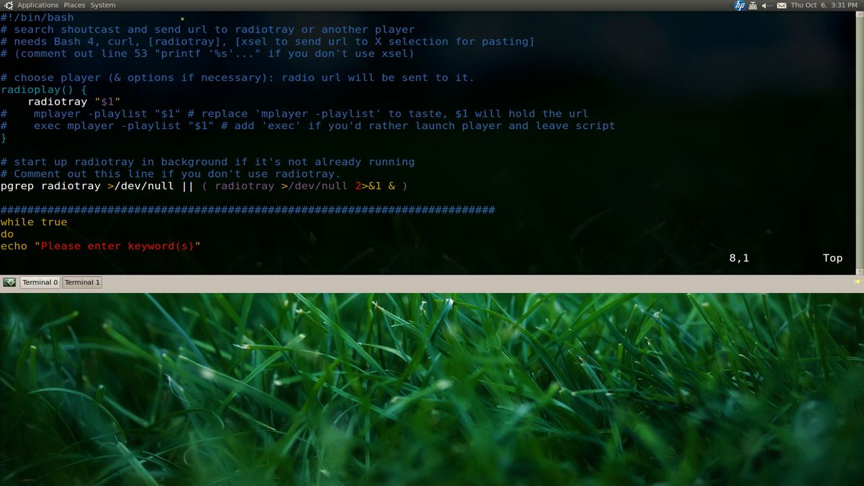
type("#")
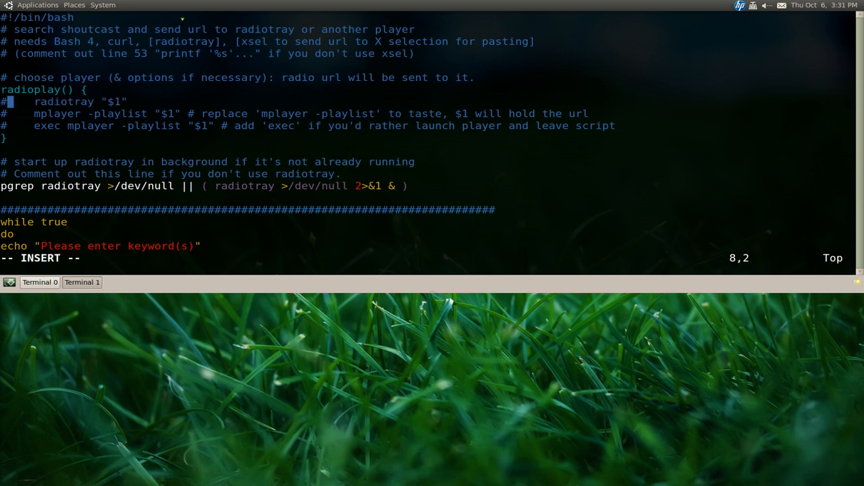
key("Down")
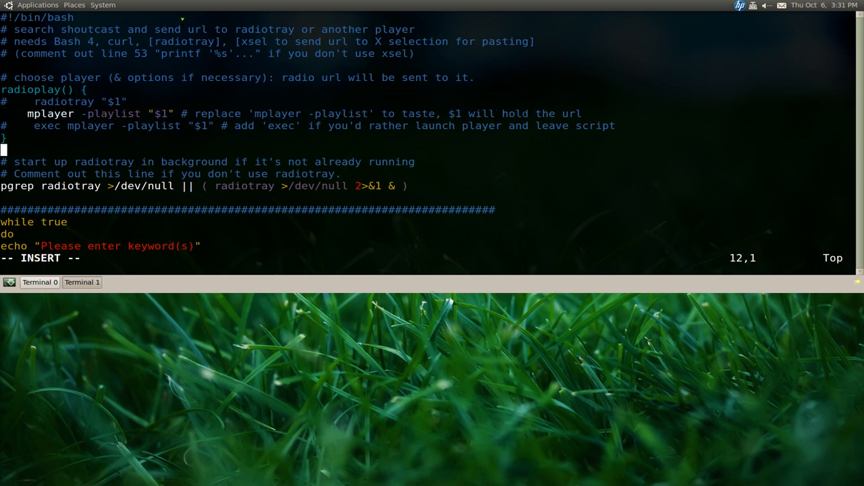
key("Down")
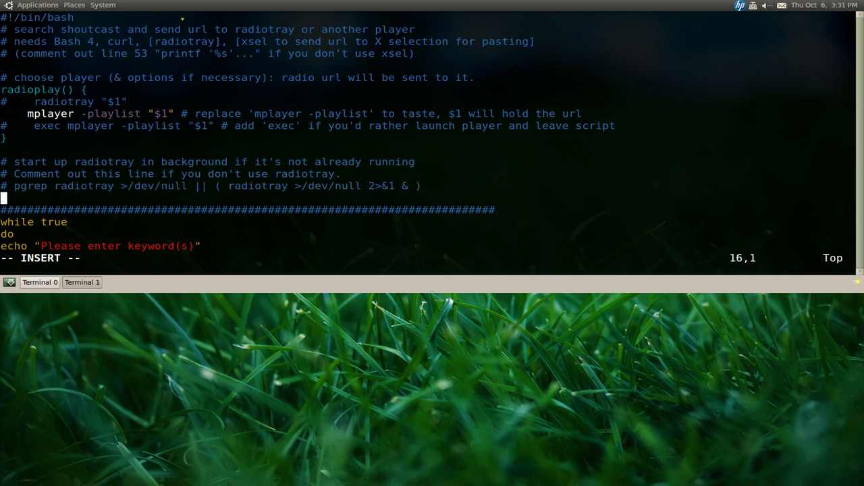
scroll("down", 3)
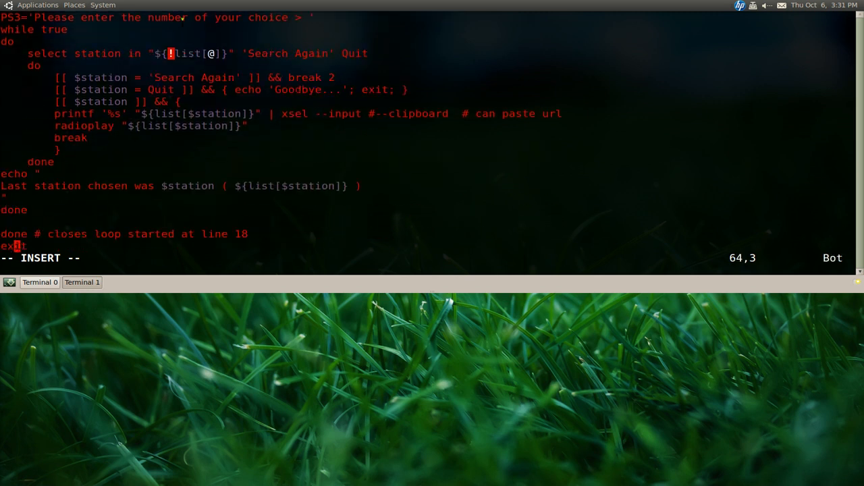
key("Escape")
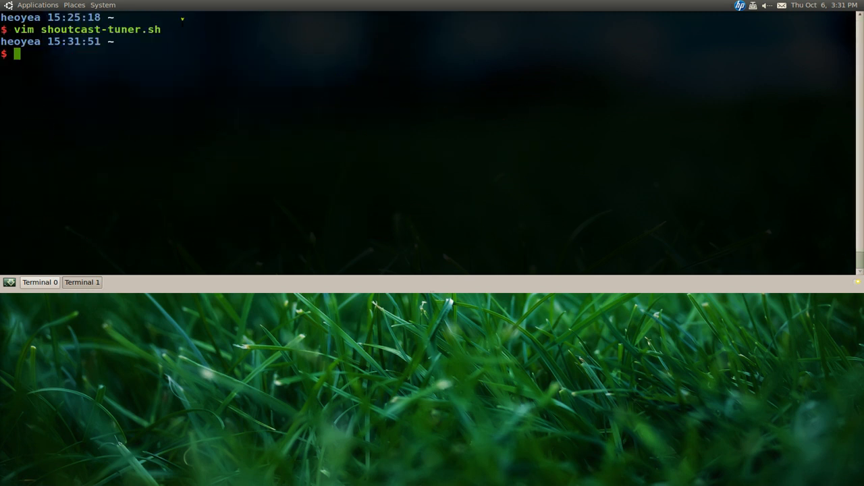
Run chmod +x on shoutcast-tuner.sh to make it executable.
type("chmod")
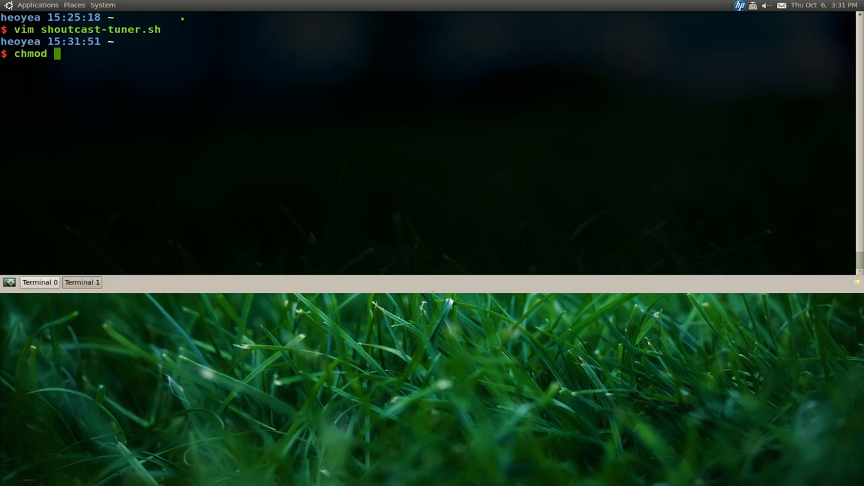
type("+x s")
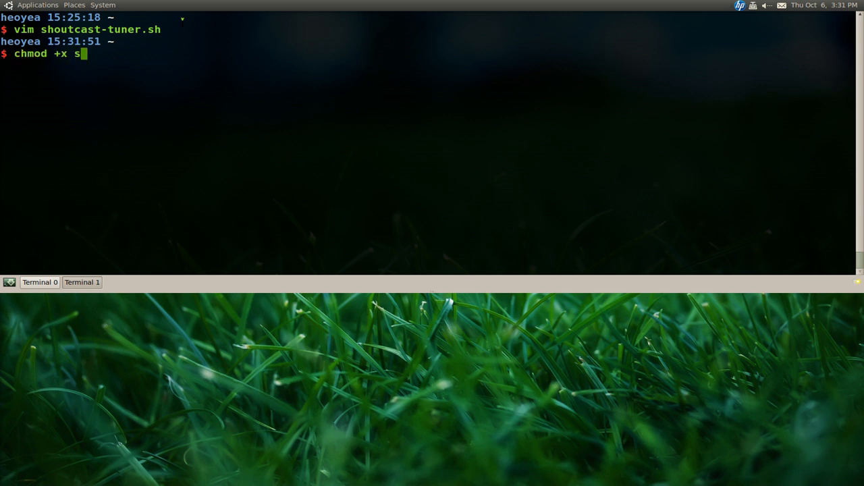
key("Tab")
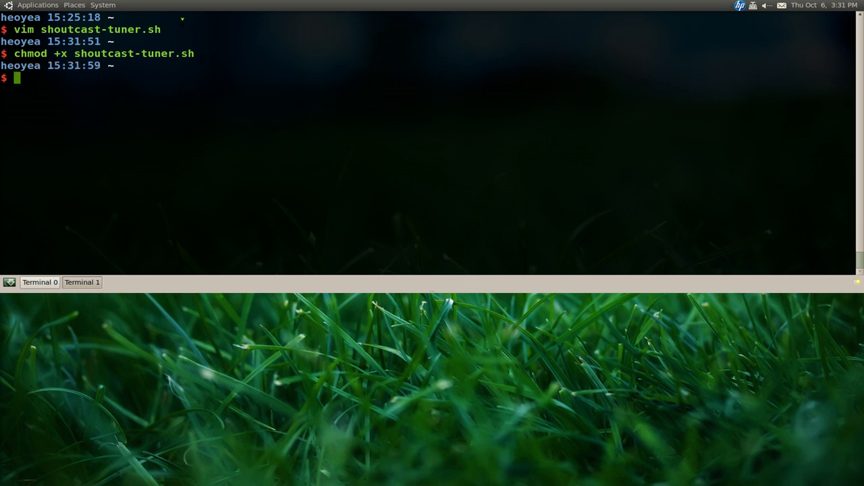
type("./shoutcast-tuner.sh")
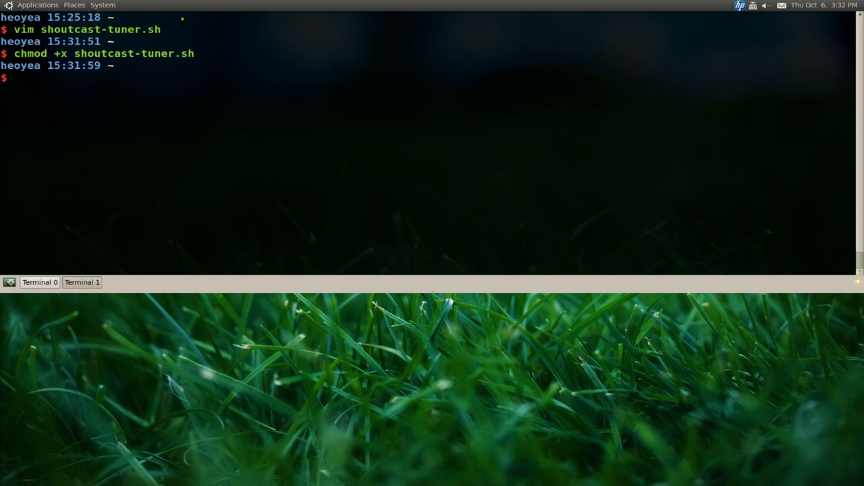
Run zzz shoutcast, finding the shoutcast.tuner alias in .bashrc.
type("zzz")
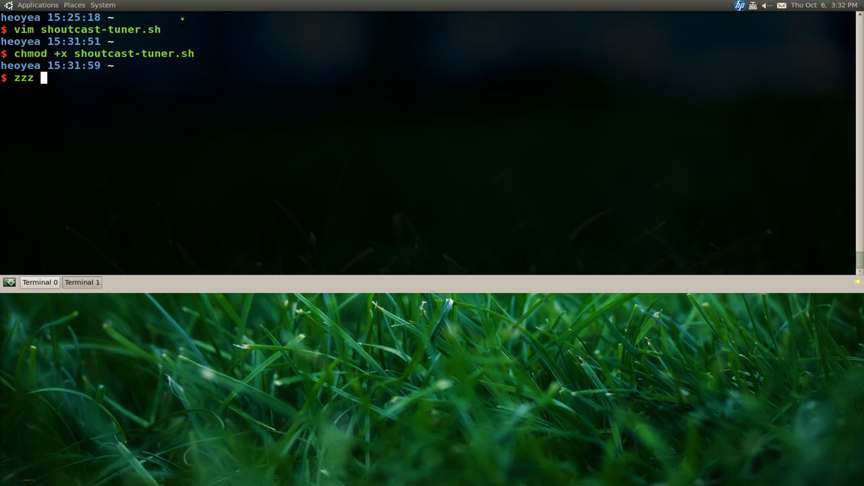
type("shoutcast")
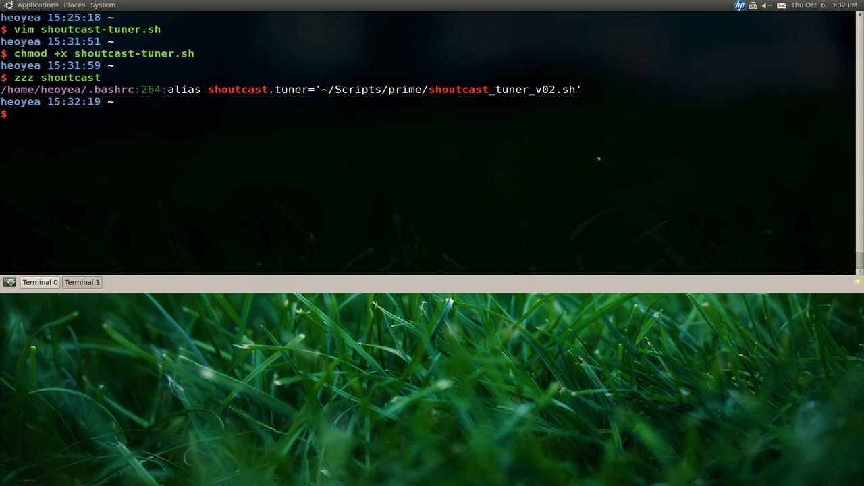
Run ./shoutcast-tuner.sh and enter jazz as the search keyword.
type(".")
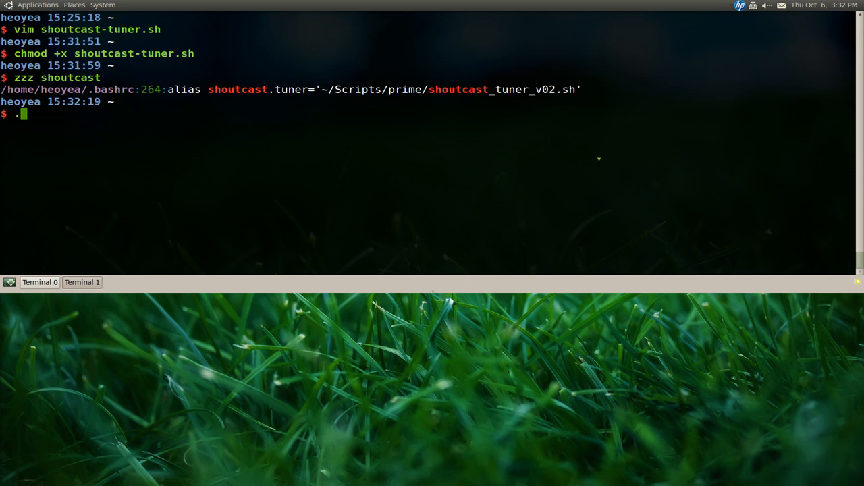
type("/shoutcast-tuner.sh")
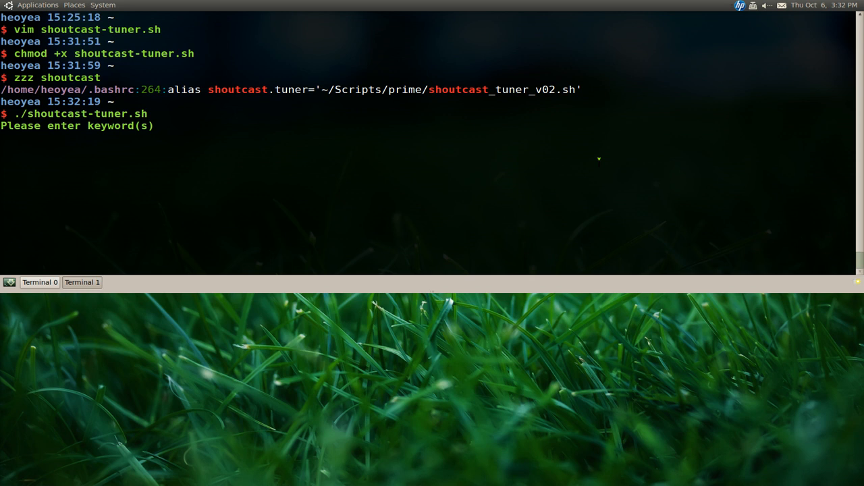
type("jazz")
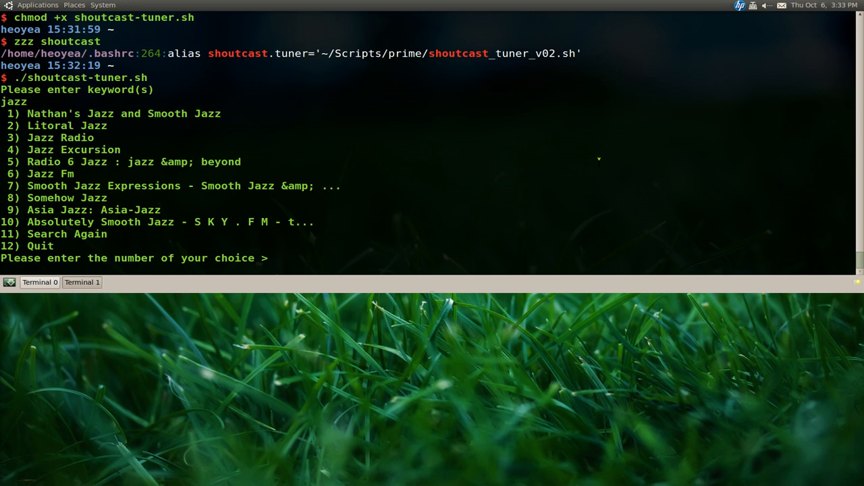
mouse_move(442, 169)
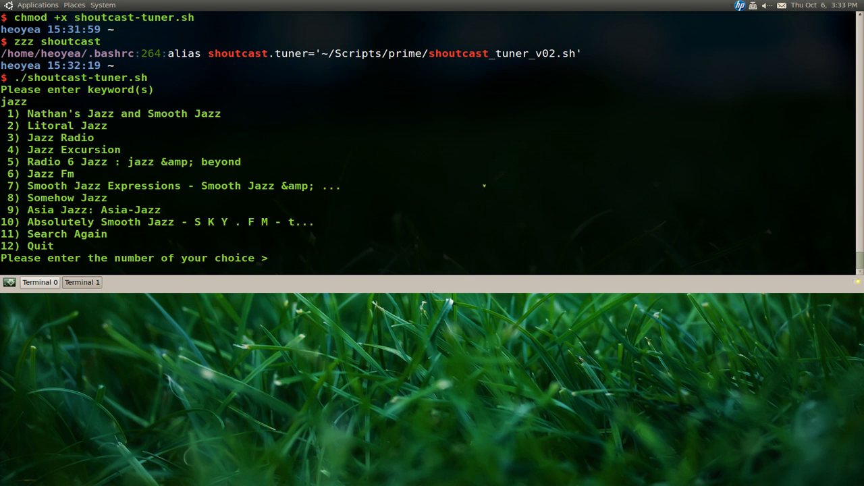
Play station 3 (Jazz Radio), then station 8 (Somehow Jazz), stopping it with q.
type("3")
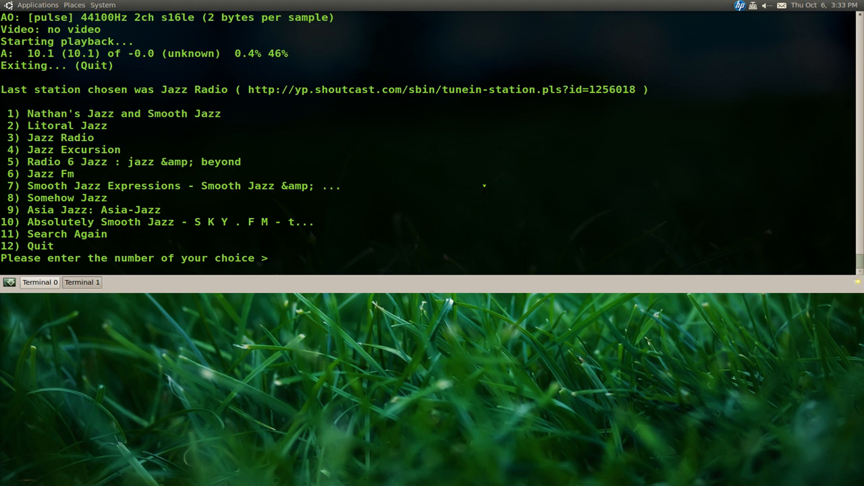
type("8")
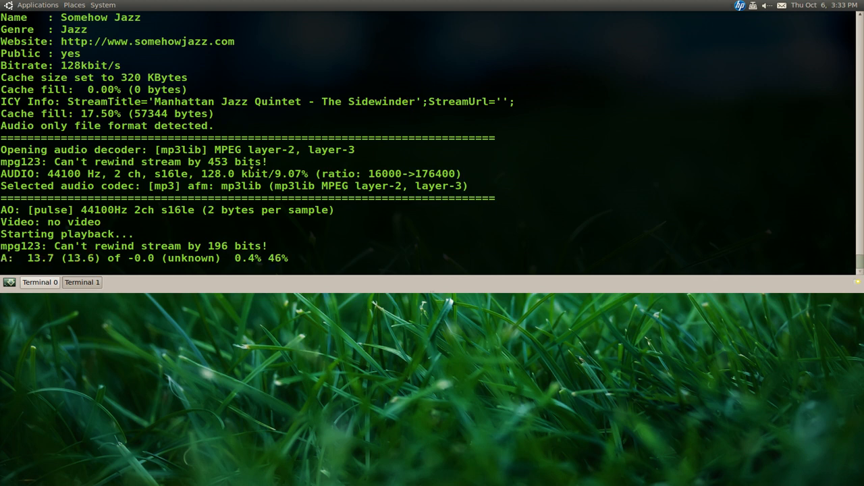
key("q")
type("11")
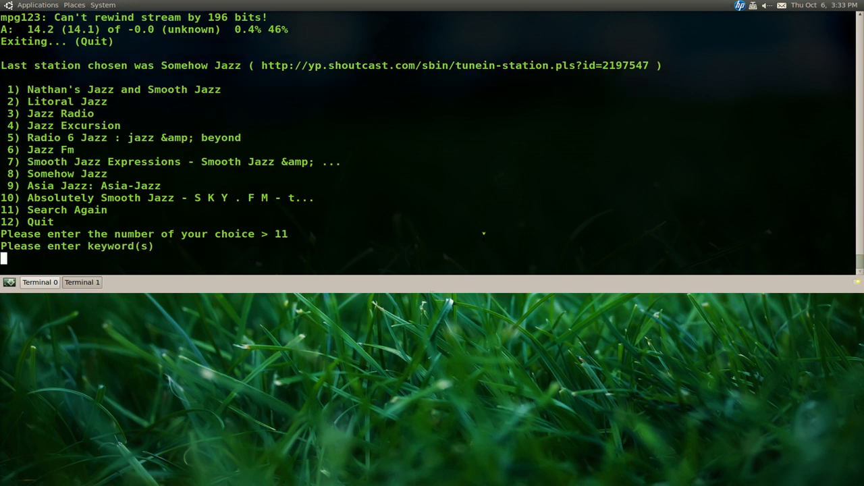
Search "soft 90s", then "90s", and choose 9 to quit the tuner.
type("soft")
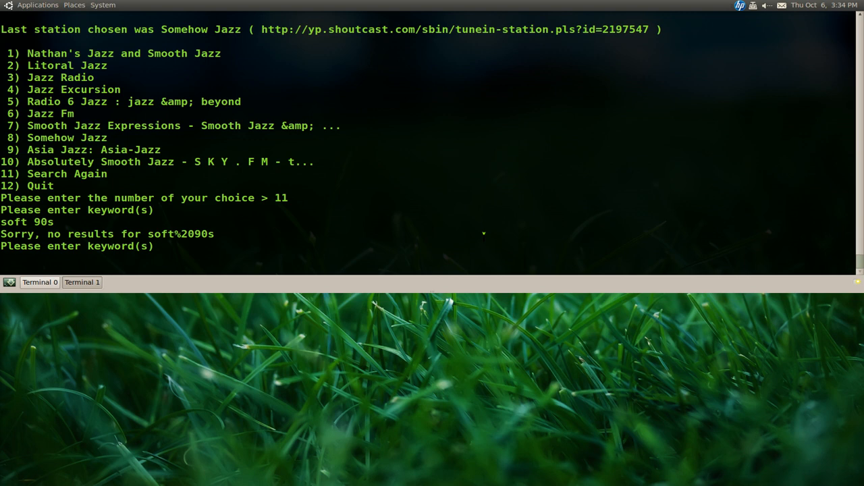
type("90s")
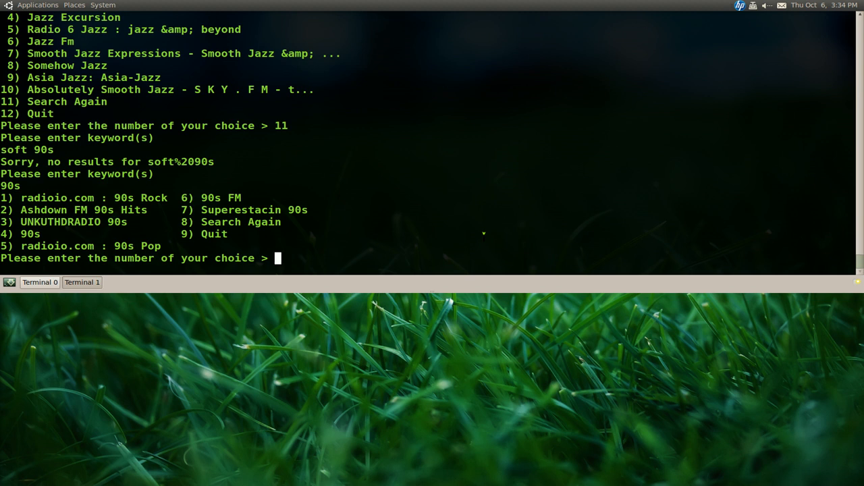
type("9")
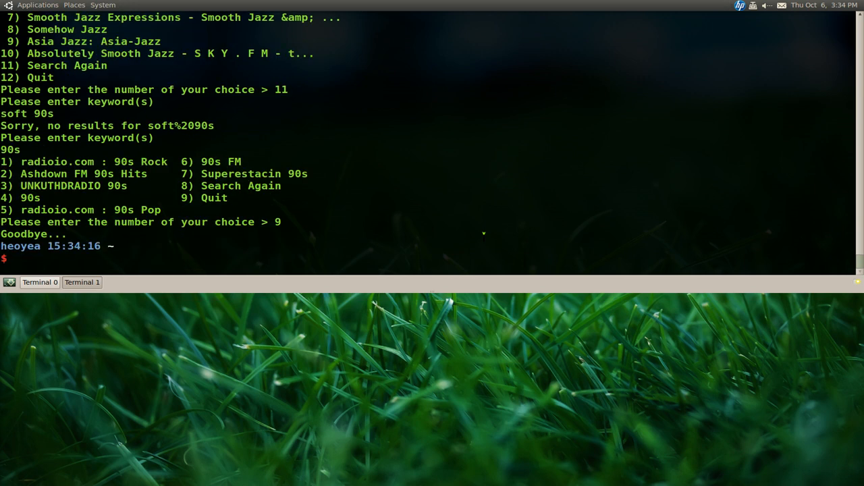